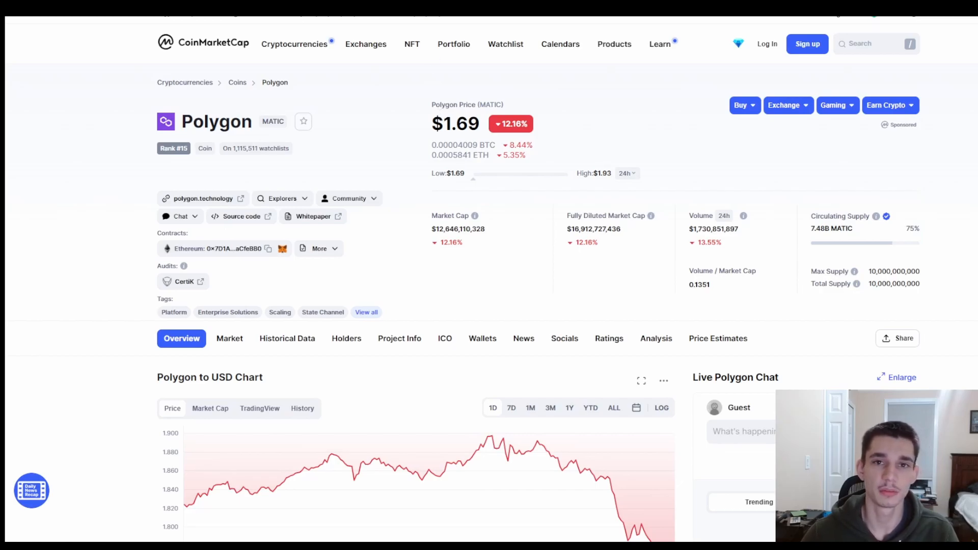
From the network dropdown at the top of MetaMask, start adding a custom network.
{"action": "left_click", "coordinate": [412, 44]}
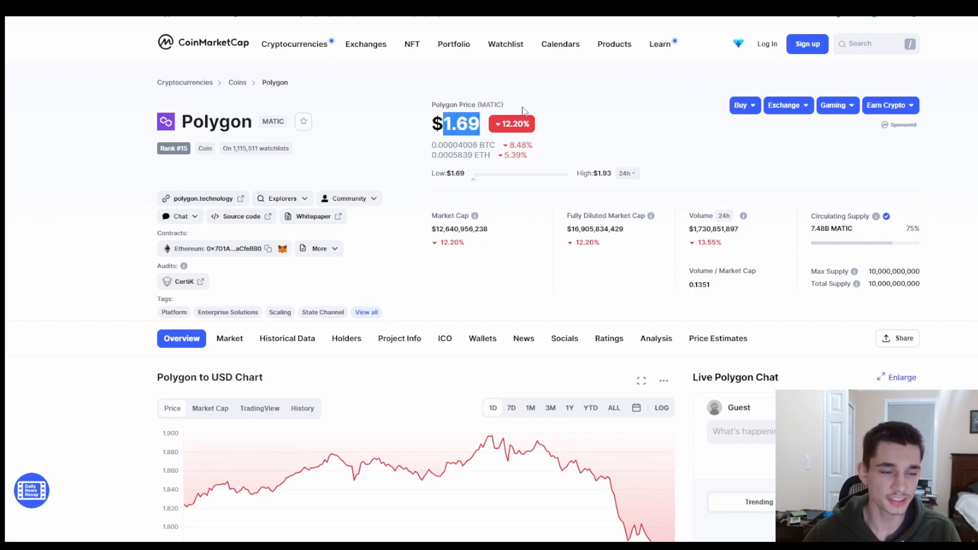
{"action": "scroll", "scroll_direction": "down", "scroll_amount": 3}
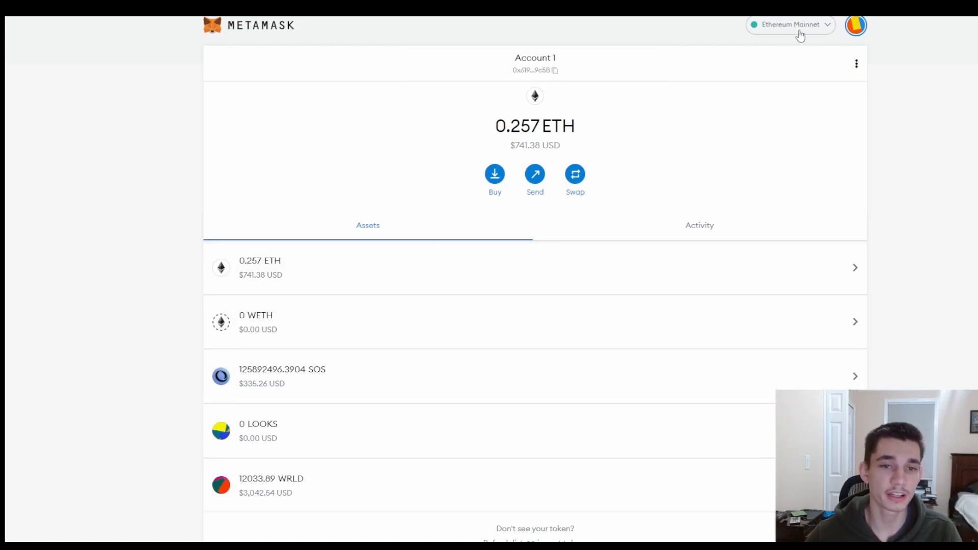
{"action": "left_click", "coordinate": [790, 25]}
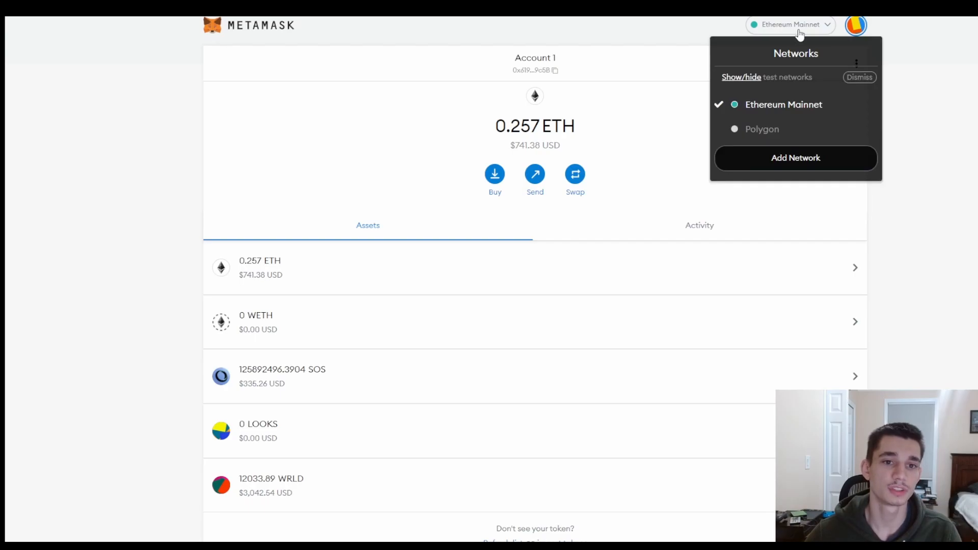
{"action": "mouse_move", "coordinate": [791, 166]}
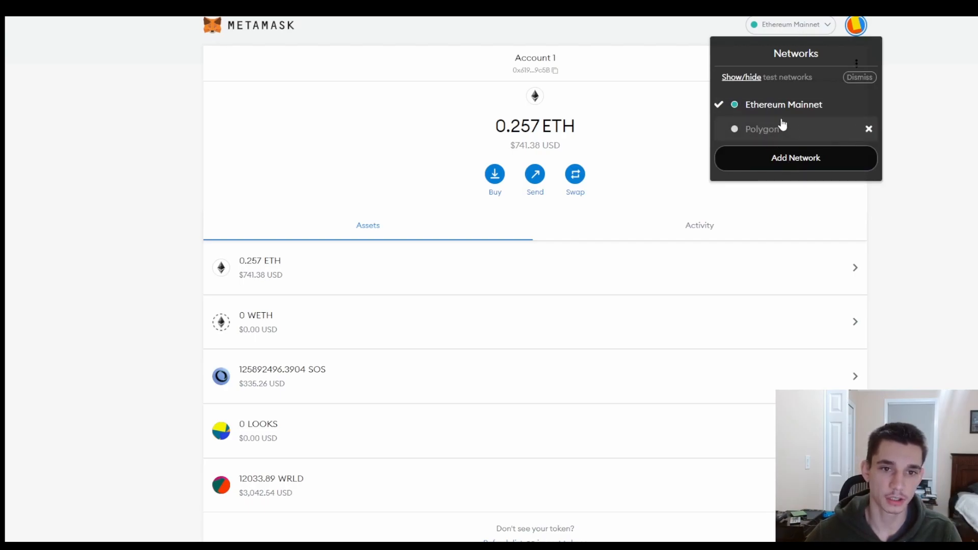
{"action": "left_click", "coordinate": [796, 157]}
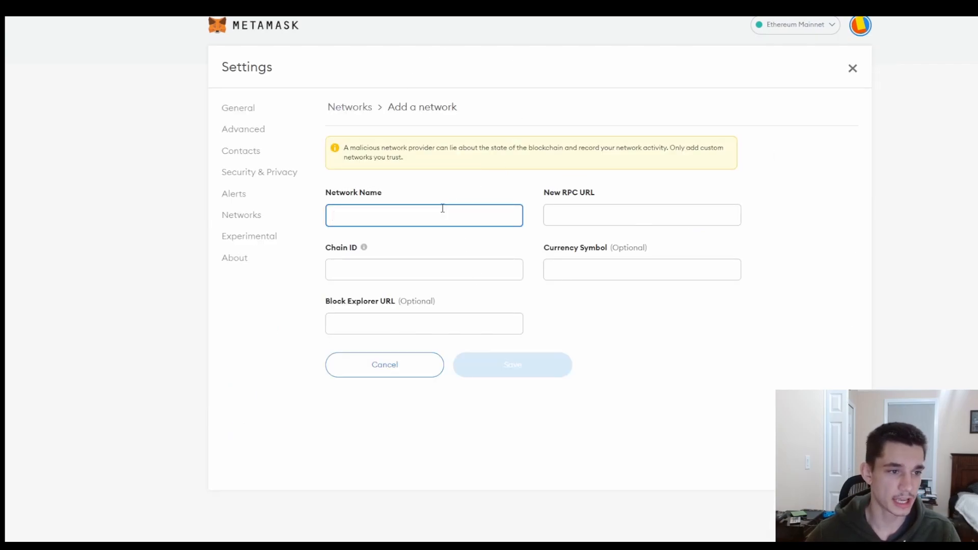
{"action": "type", "text": "P"}
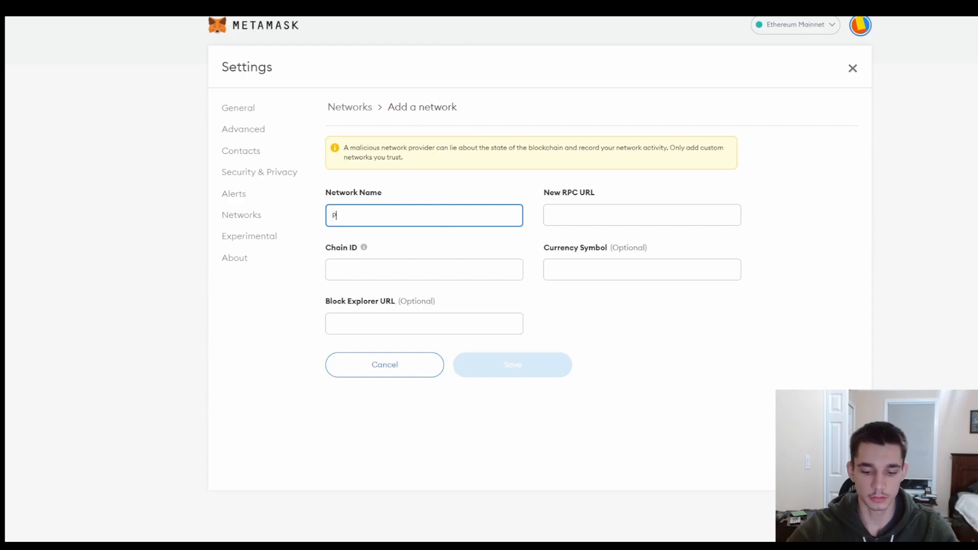
{"action": "type", "text": "olygon"}
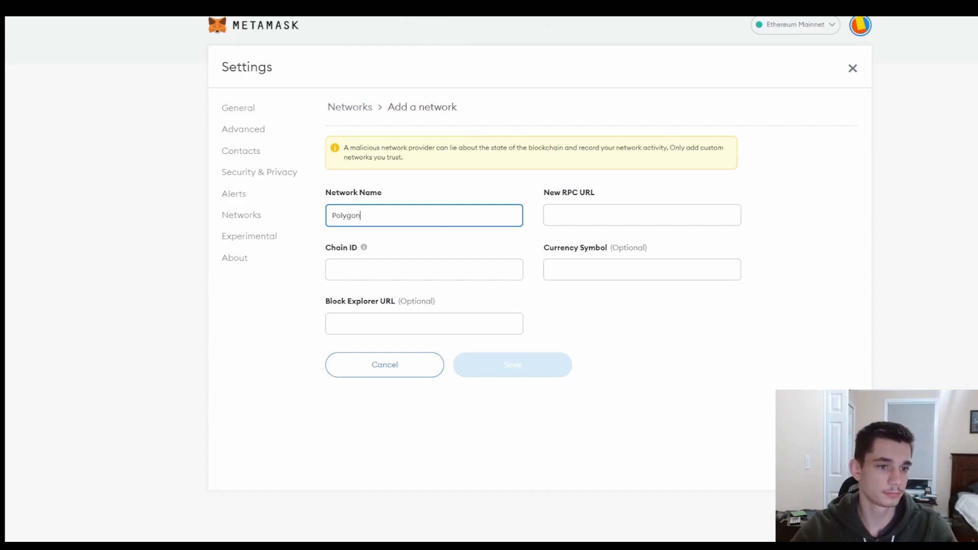
{"action": "left_click", "coordinate": [424, 269]}
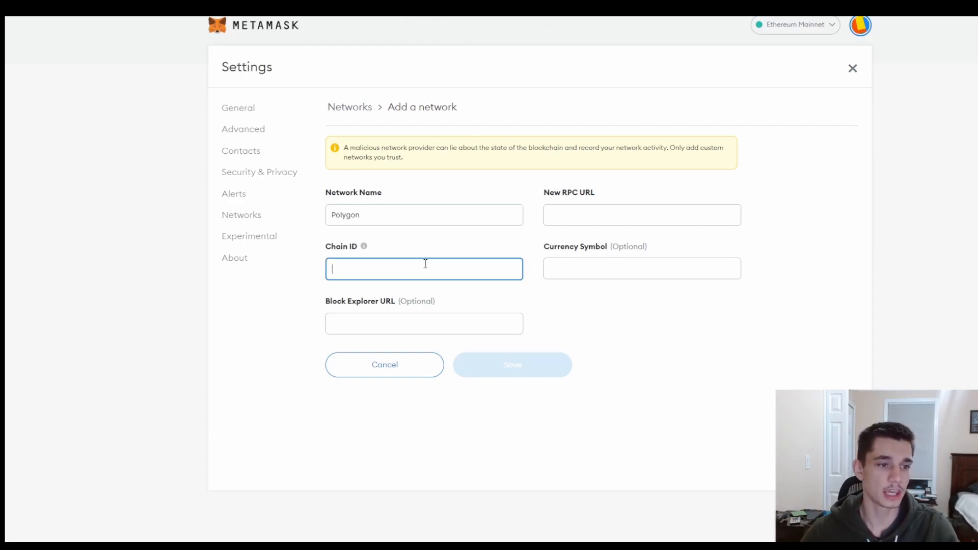
{"action": "type", "text": "137"}
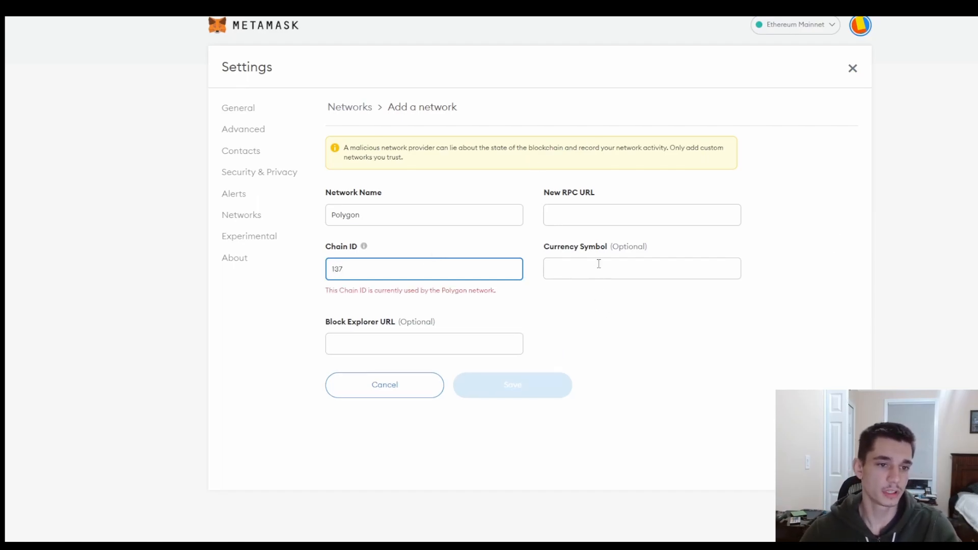
{"action": "left_click", "coordinate": [641, 215]}
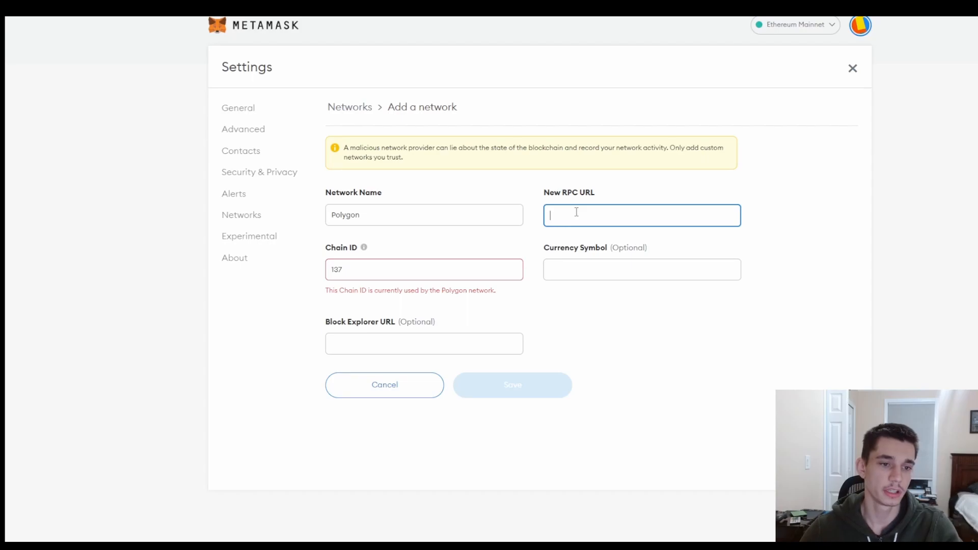
{"action": "type", "text": "https://polygon-rpc.com/"}
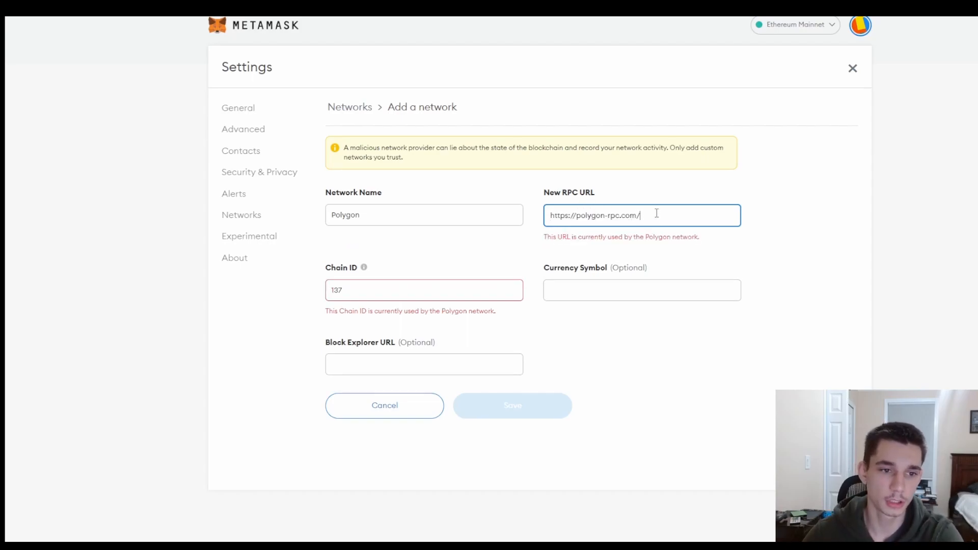
Enter MATIC as currency symbol, save the network and return to the wallet overview.
{"action": "double_click", "coordinate": [563, 235]}
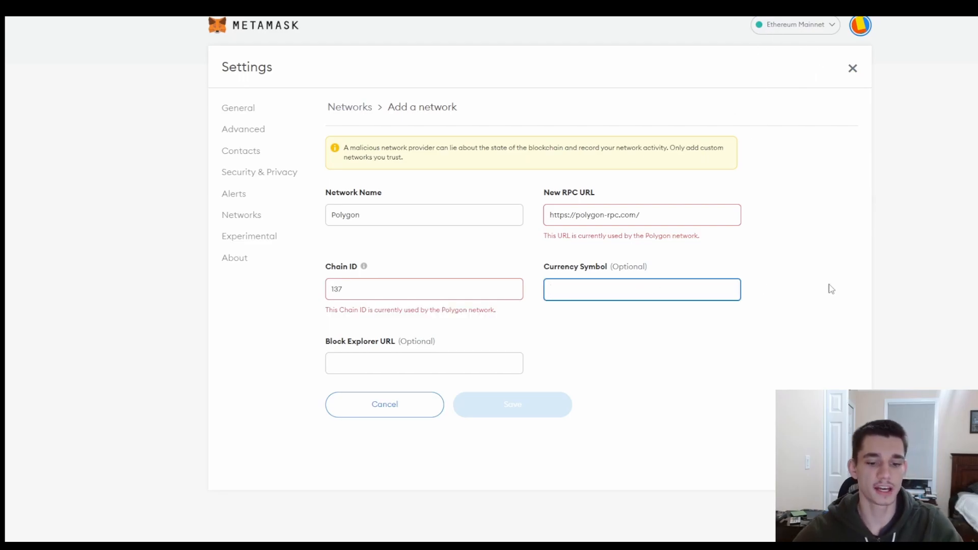
{"action": "type", "text": "MATIC"}
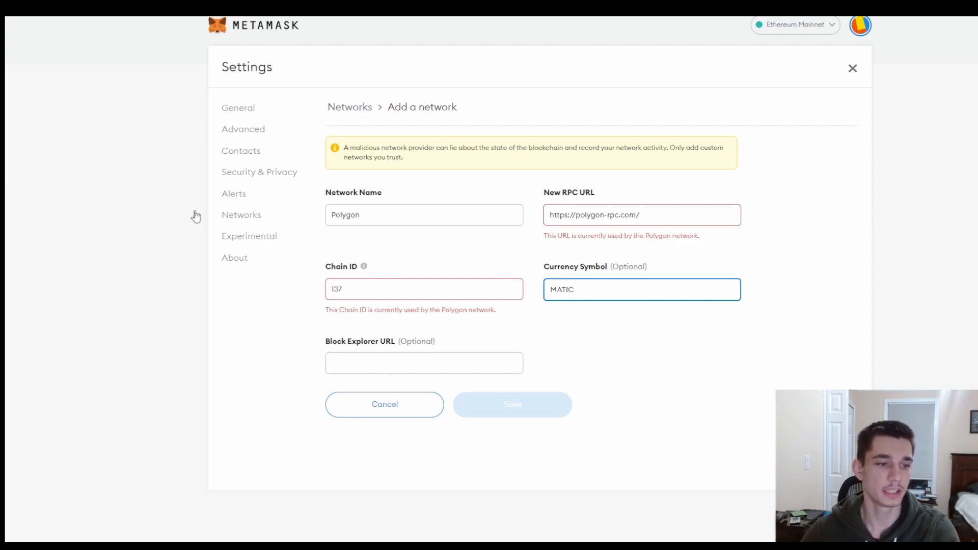
{"action": "left_click", "coordinate": [424, 363]}
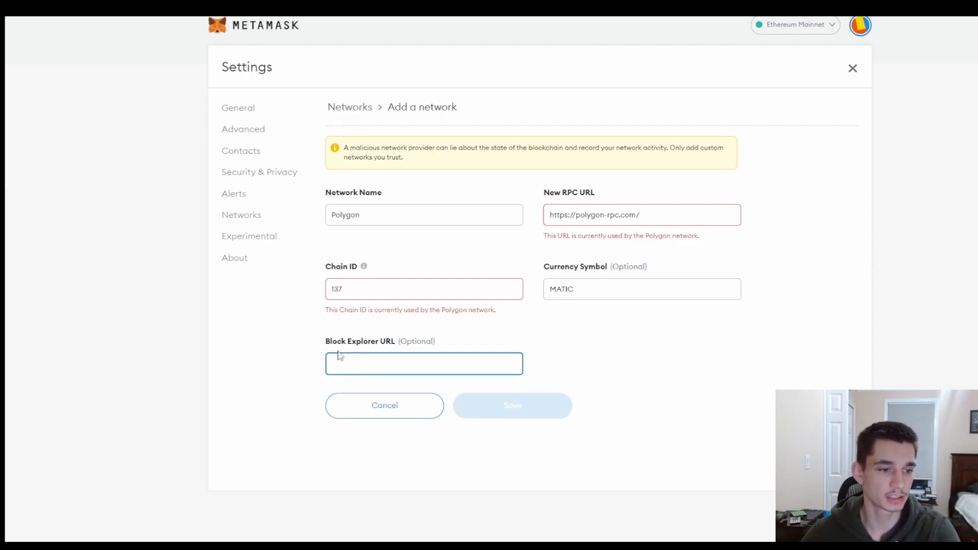
{"action": "mouse_move", "coordinate": [556, 389]}
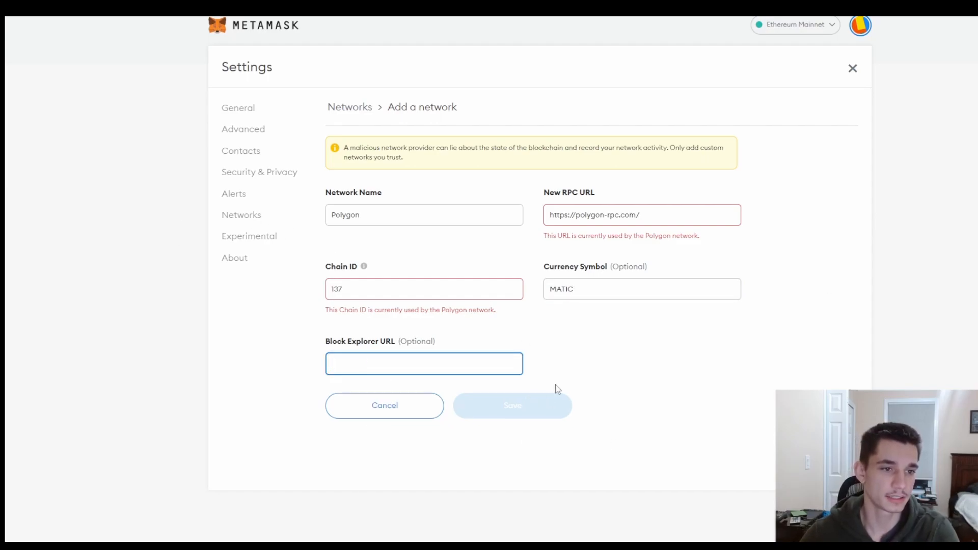
{"action": "left_click", "coordinate": [424, 363]}
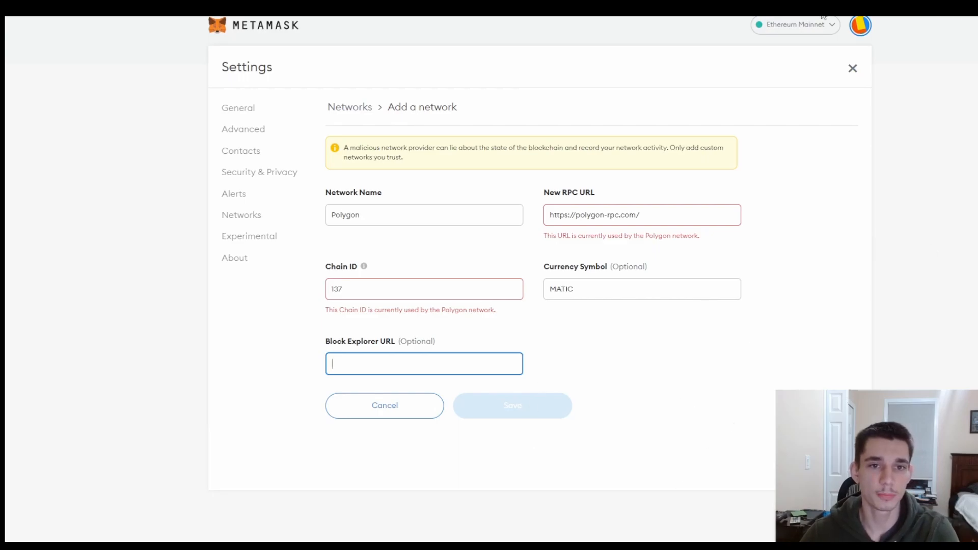
{"action": "left_click", "coordinate": [793, 24]}
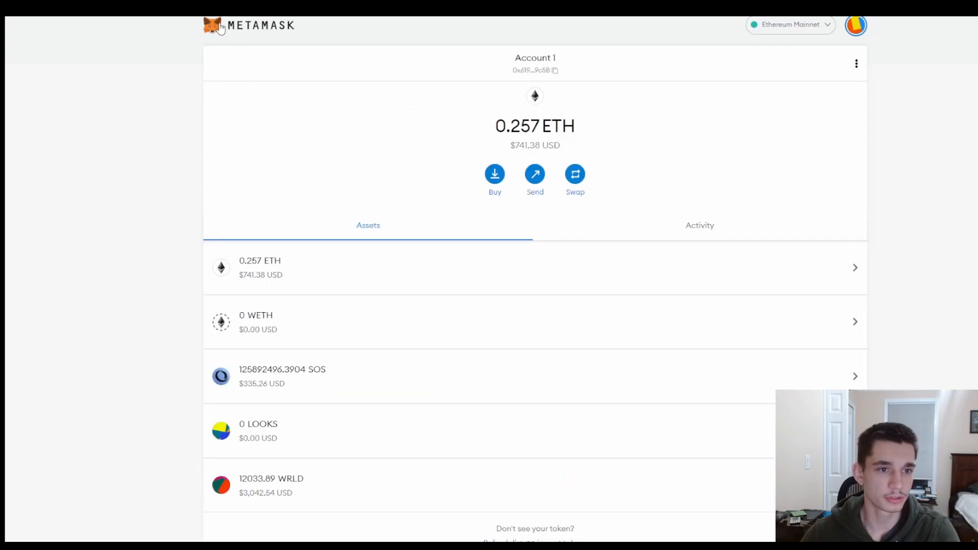
{"action": "mouse_move", "coordinate": [721, 65]}
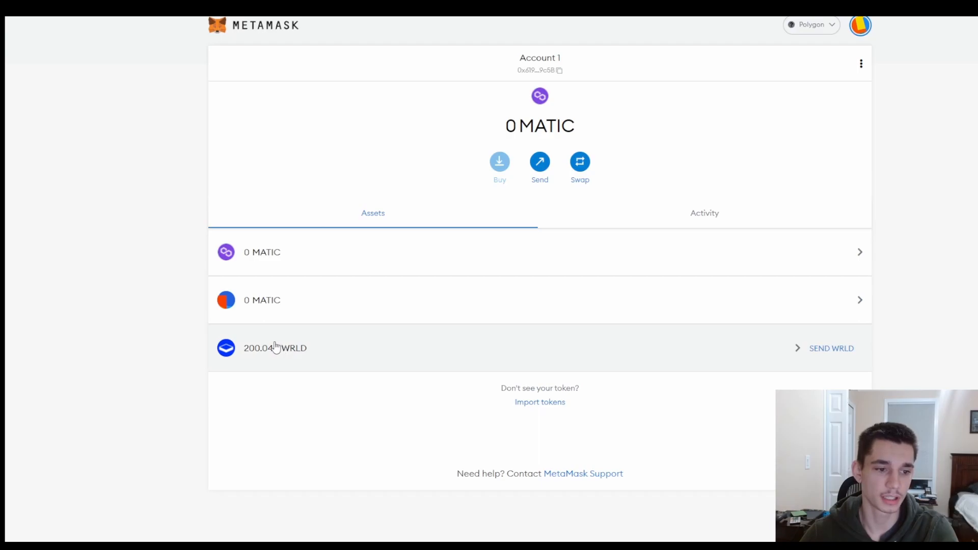
{"action": "mouse_move", "coordinate": [271, 348]}
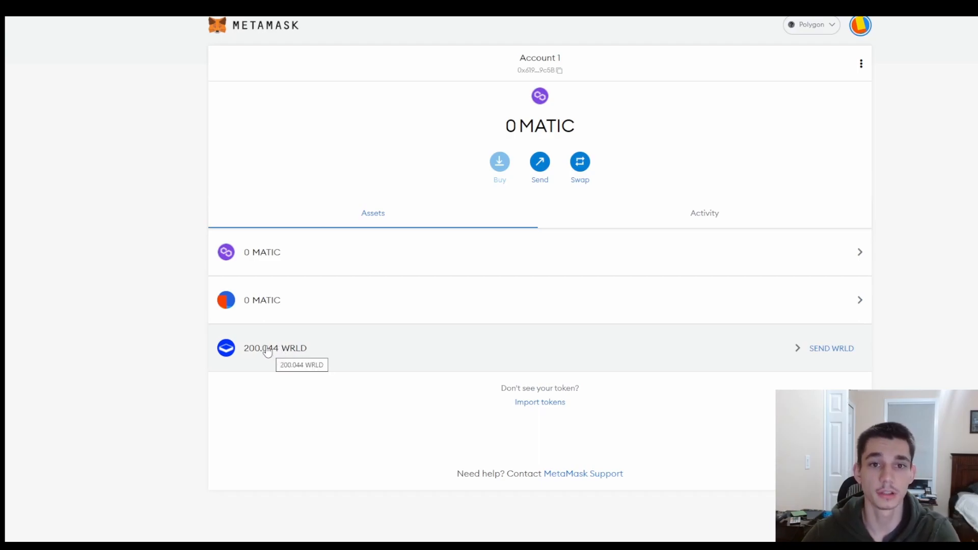
{"action": "mouse_move", "coordinate": [733, 35]}
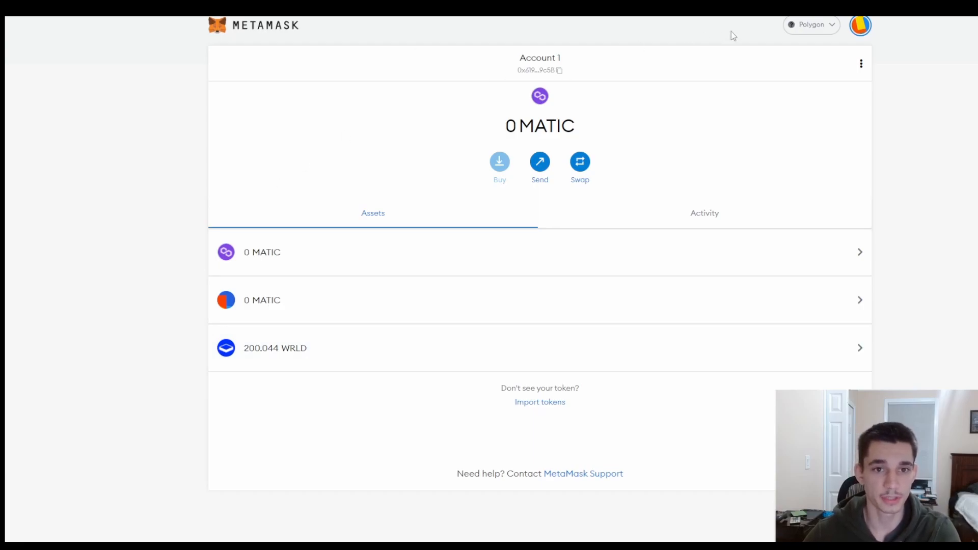
{"action": "left_click", "coordinate": [811, 24]}
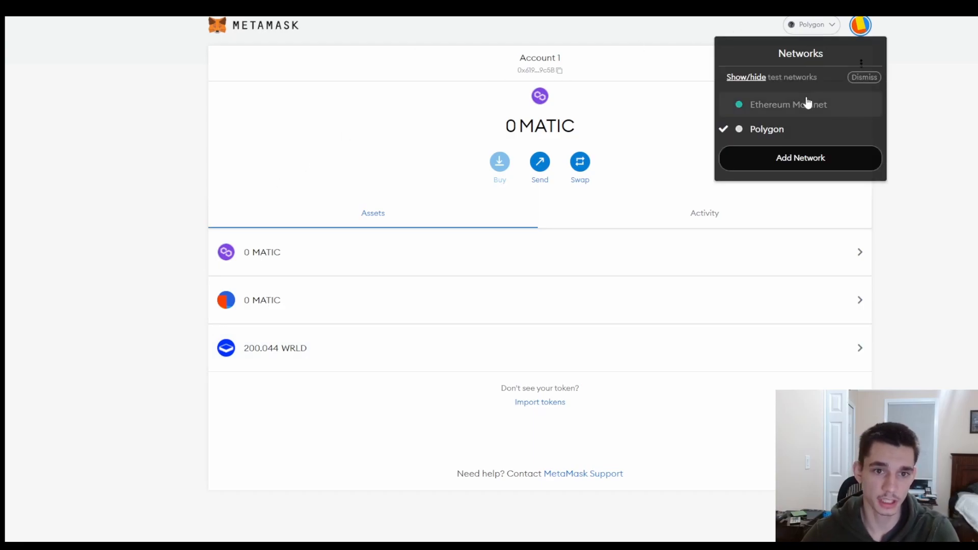
{"action": "left_click", "coordinate": [789, 104]}
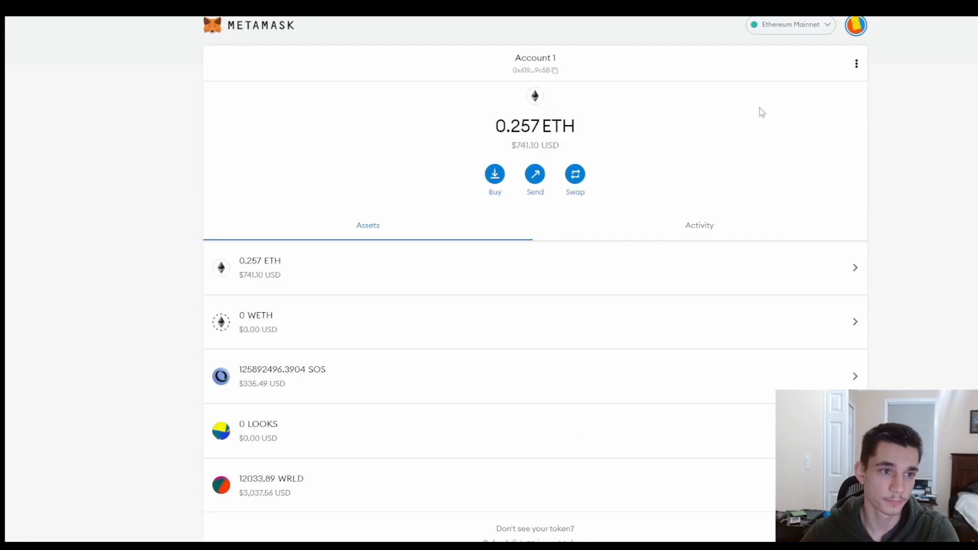
{"action": "mouse_move", "coordinate": [806, 63]}
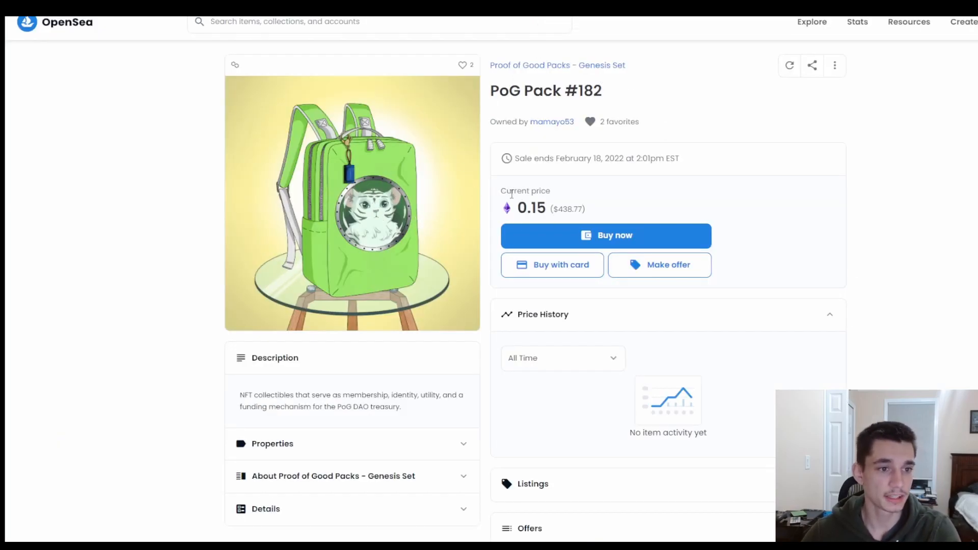
{"action": "mouse_move", "coordinate": [509, 218]}
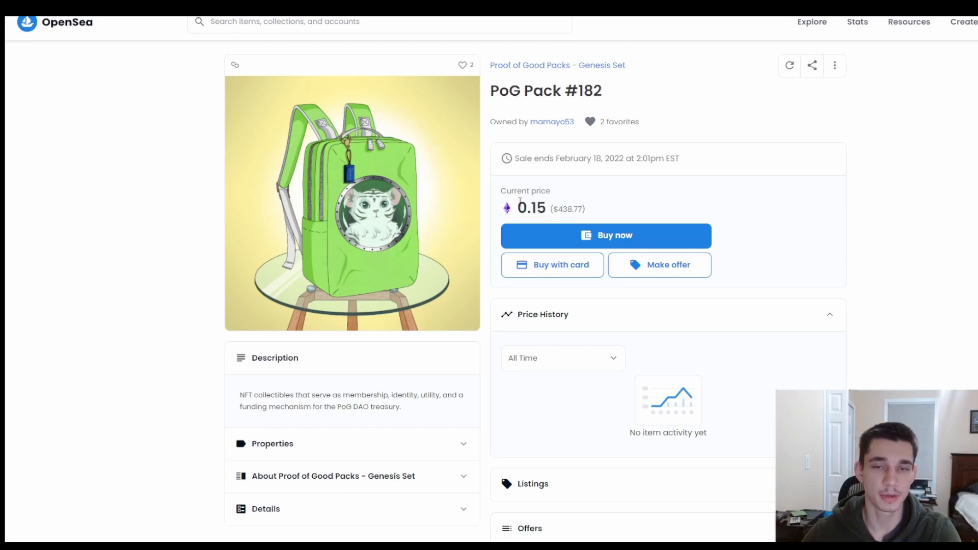
{"action": "mouse_move", "coordinate": [614, 243]}
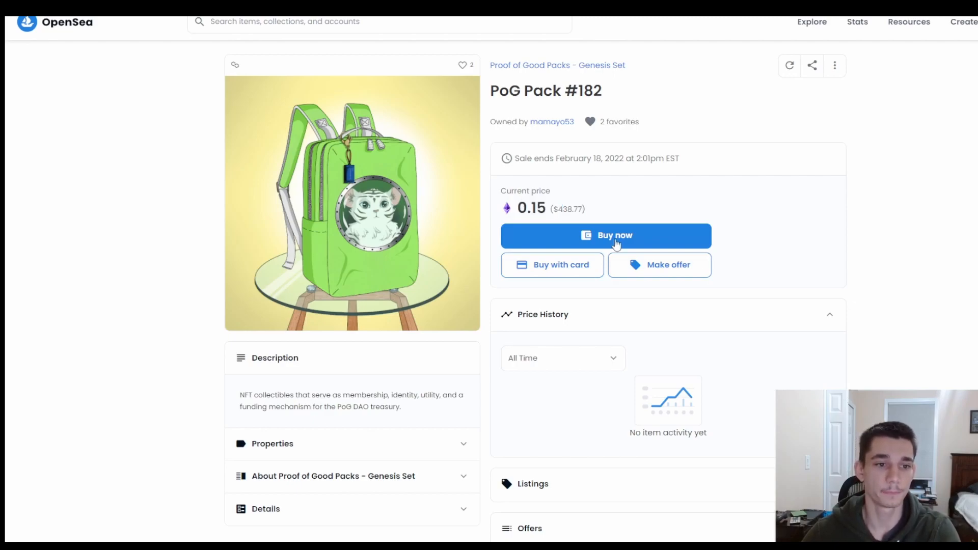
{"action": "mouse_move", "coordinate": [776, 24]}
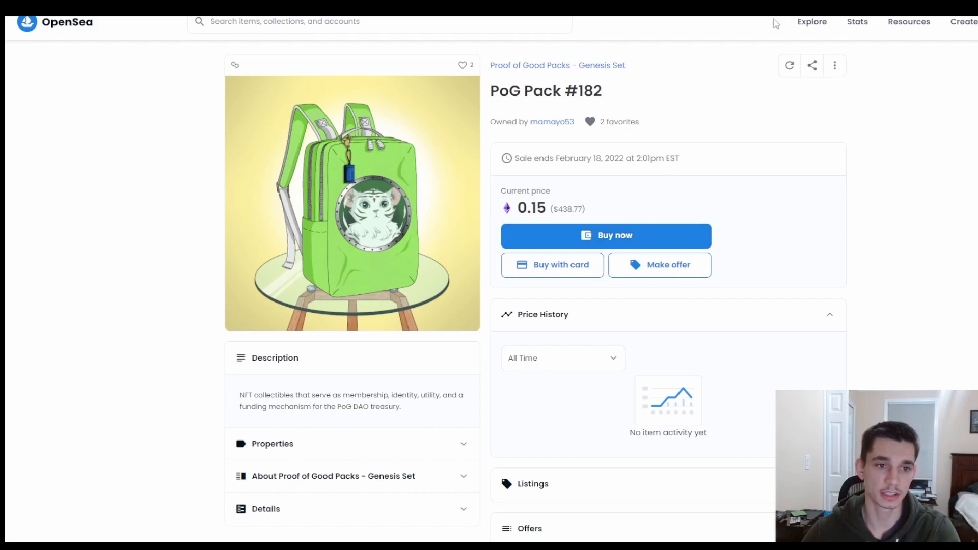
Go to the PoG Pack #182 item page on OpenSea showing its 0.15 ETH price.
{"action": "left_click", "coordinate": [908, 22]}
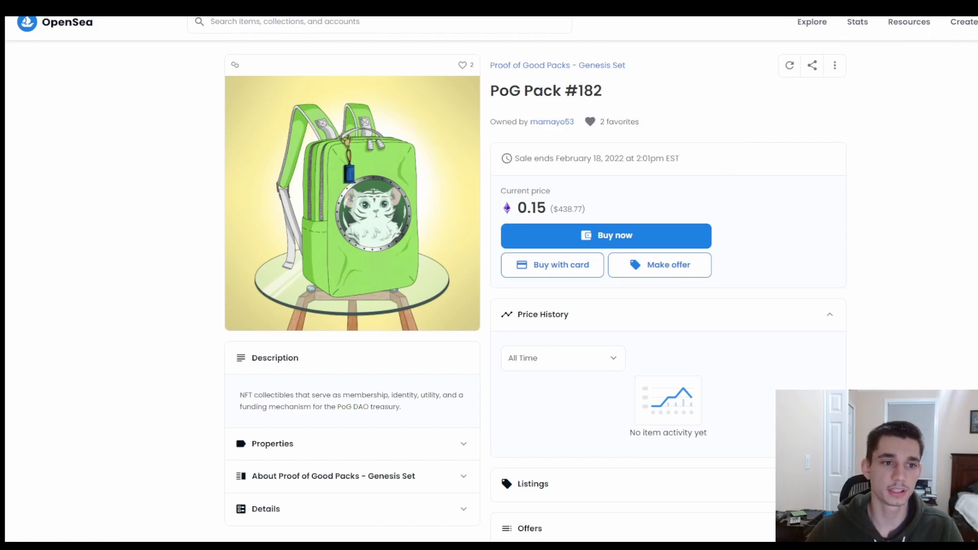
{"action": "mouse_move", "coordinate": [971, 136]}
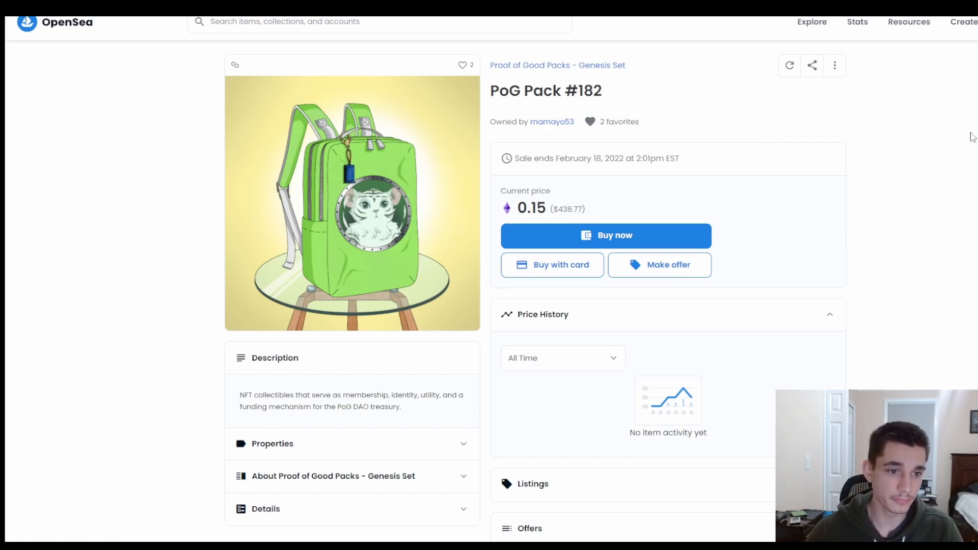
{"action": "double_click", "coordinate": [533, 208]}
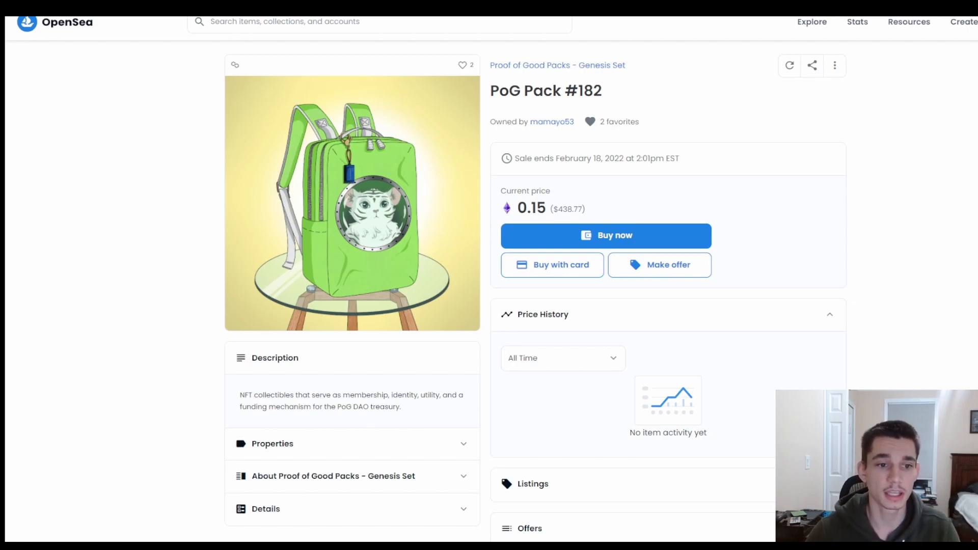
{"action": "mouse_move", "coordinate": [721, 268]}
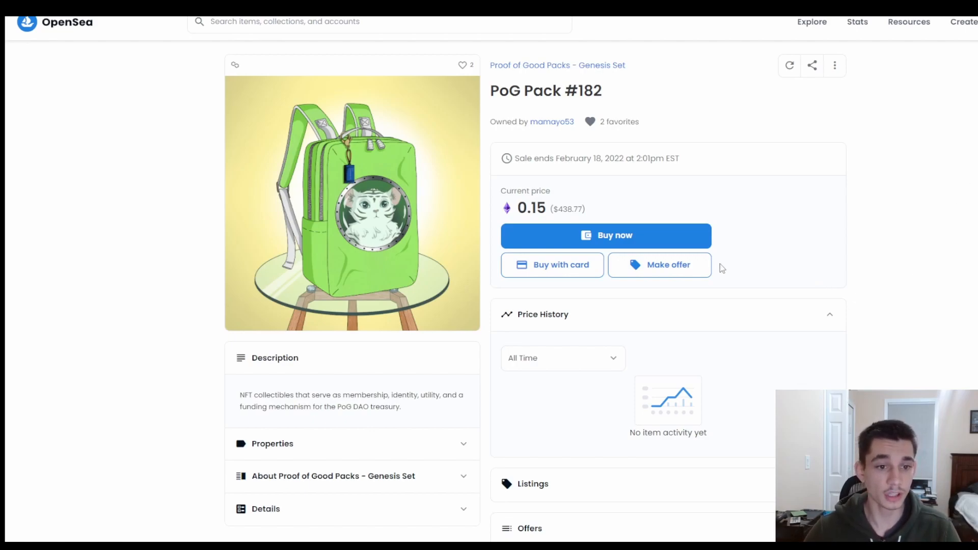